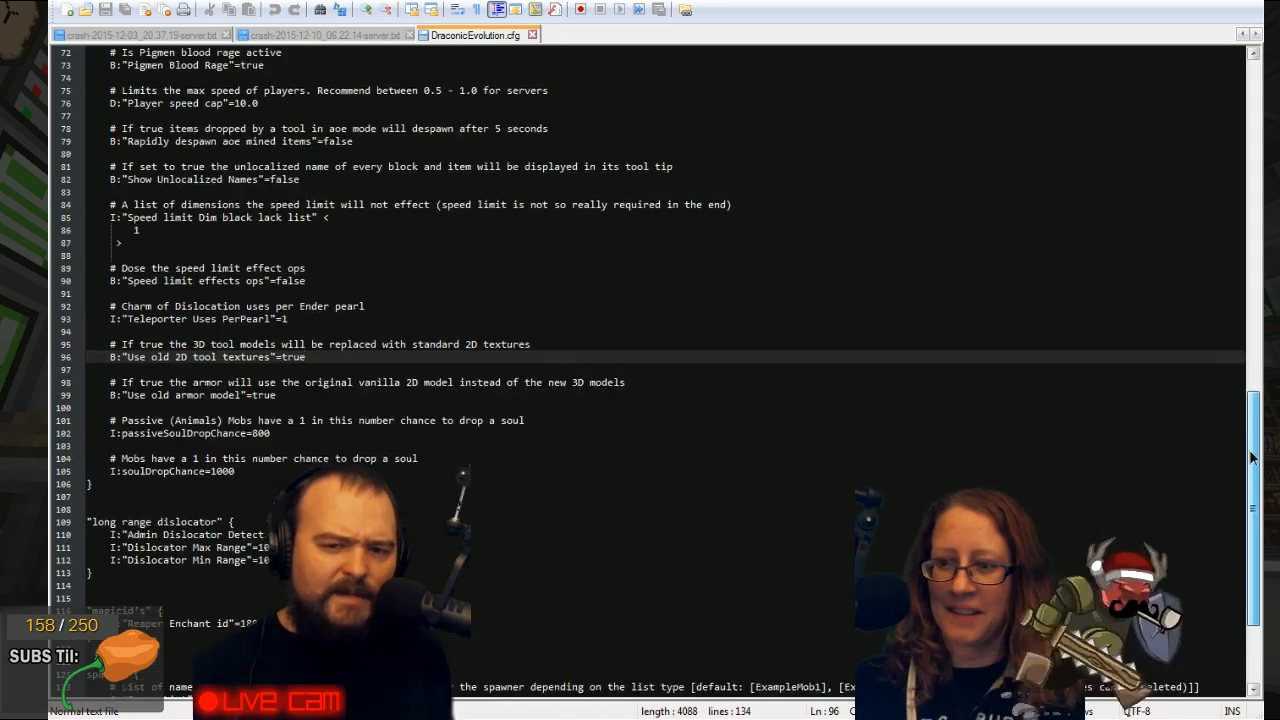
Highlight the 2D tool texture and armor model lines, then return to Minecraft via Back to Game.
scroll("up", 3)
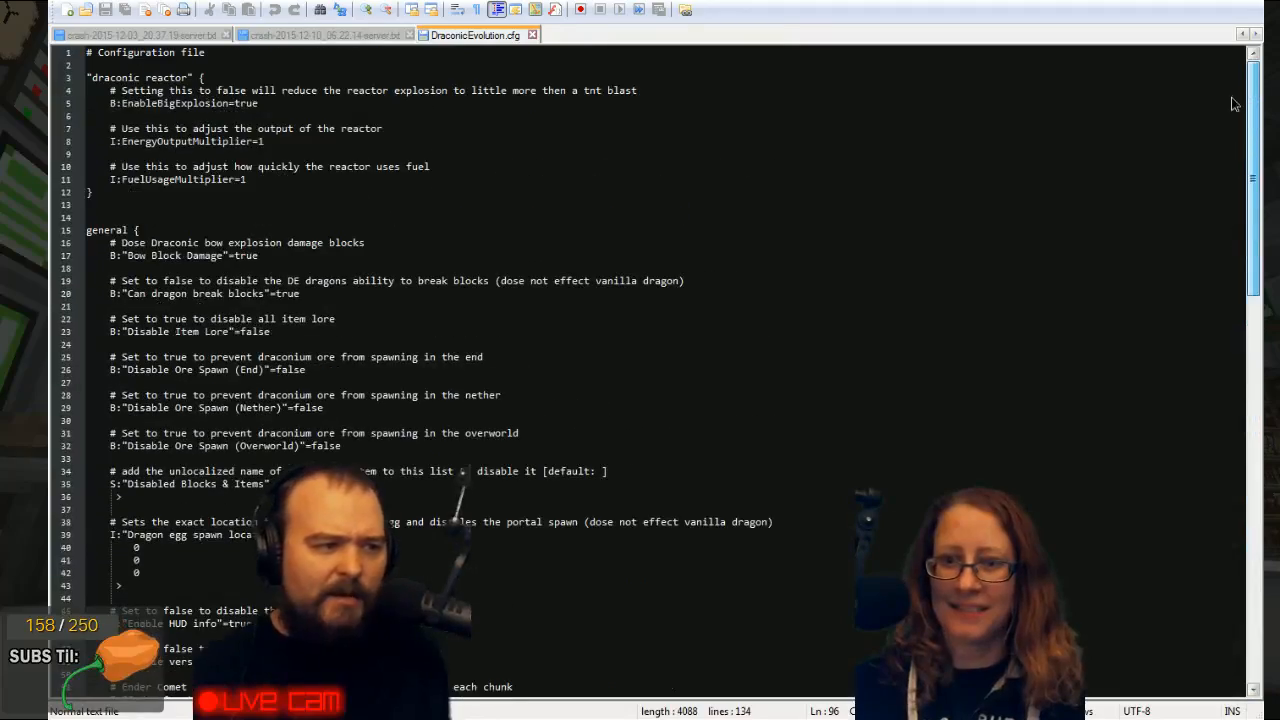
scroll("down", 3)
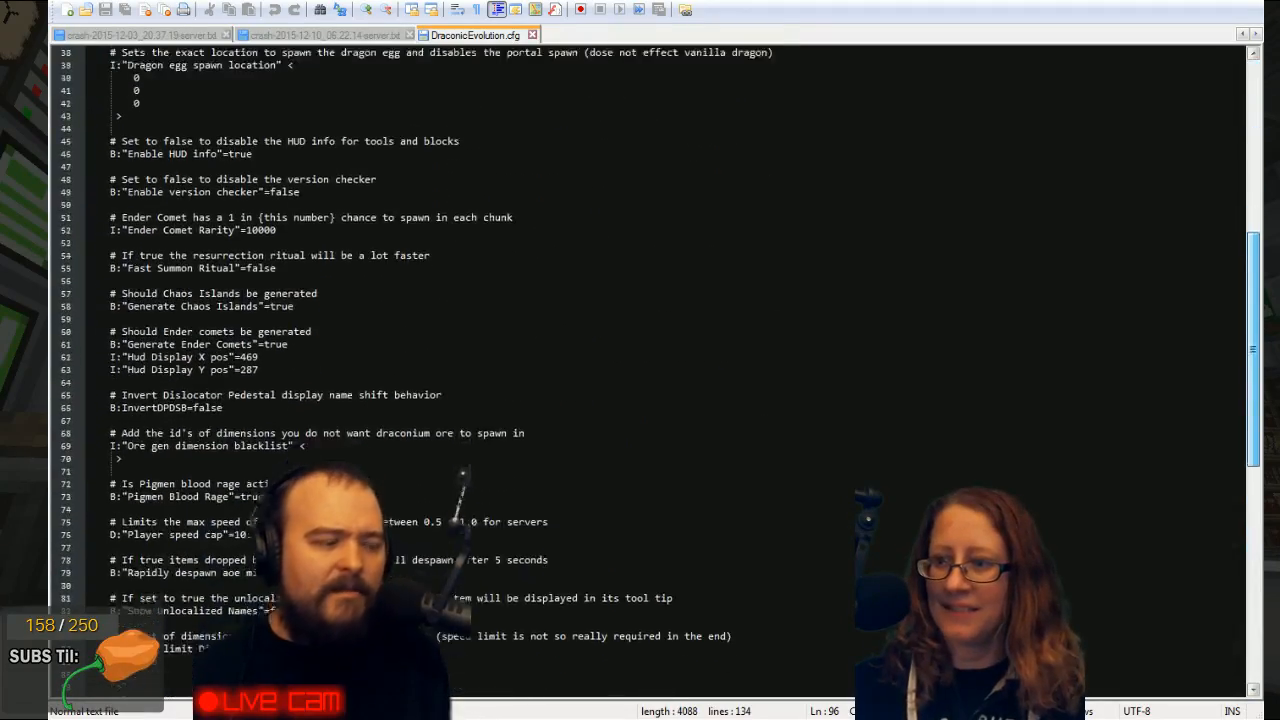
scroll("down", 3)
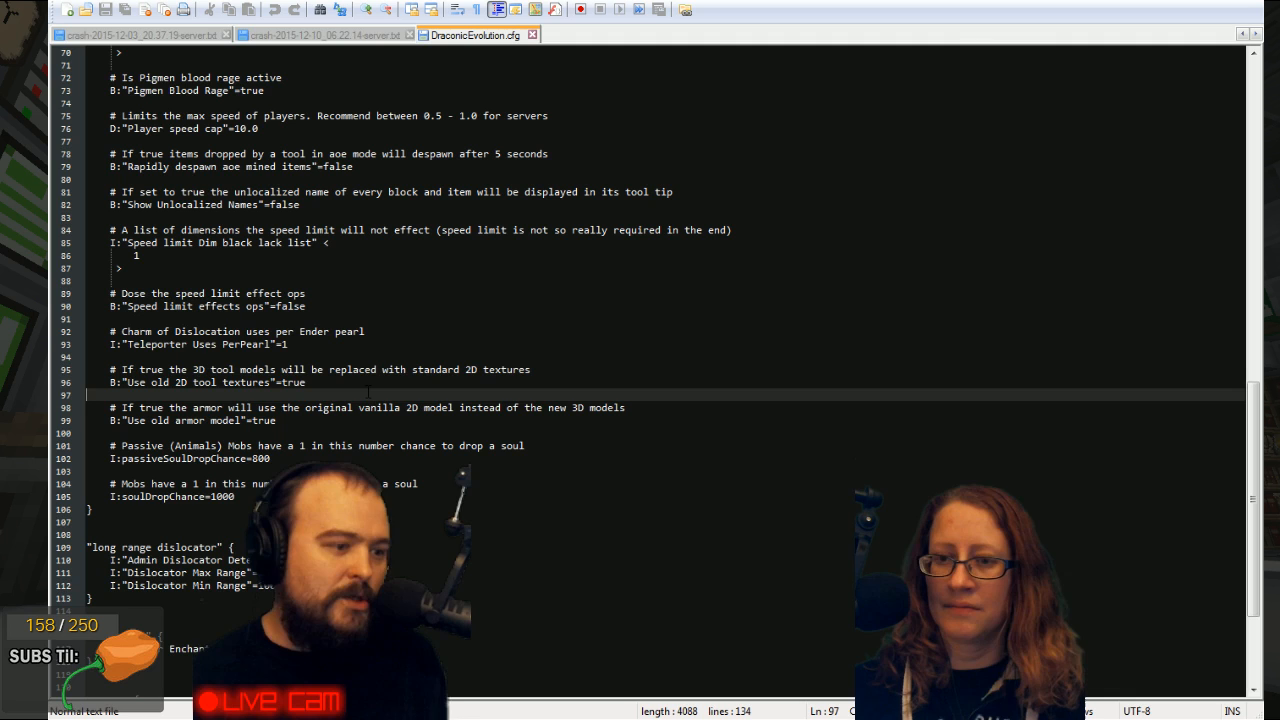
left_click(176, 408)
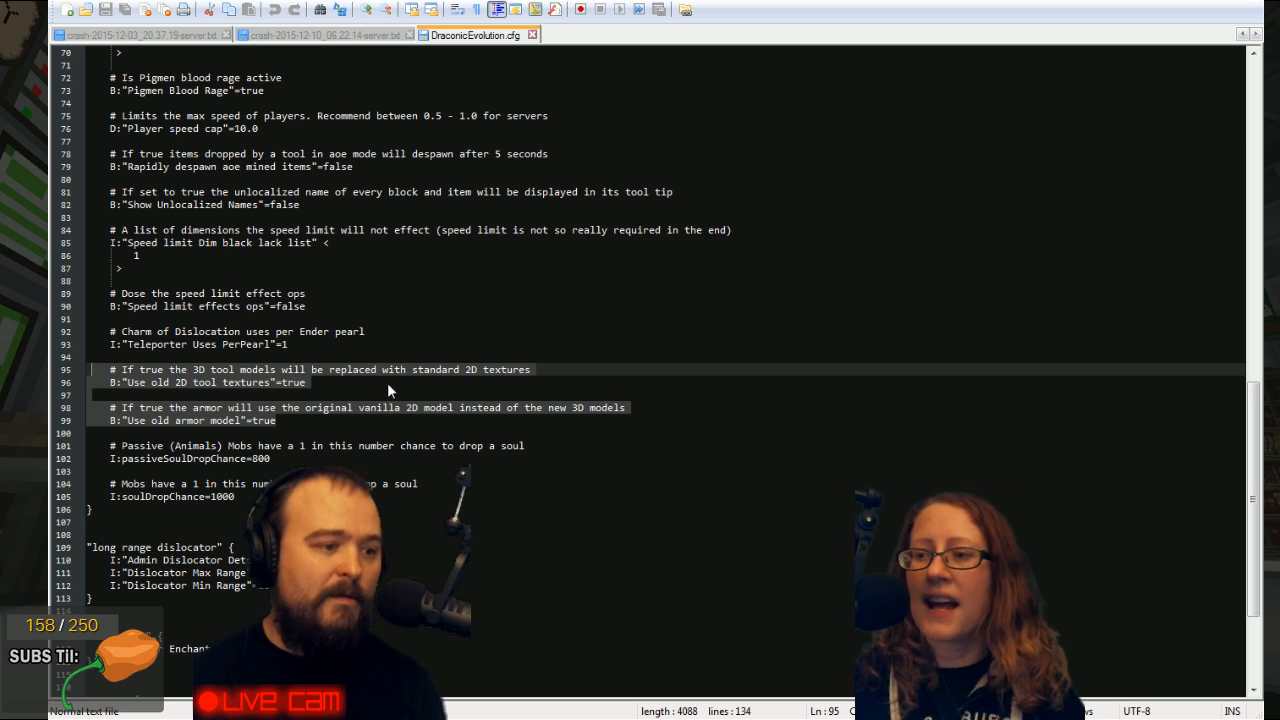
mouse_move(286, 400)
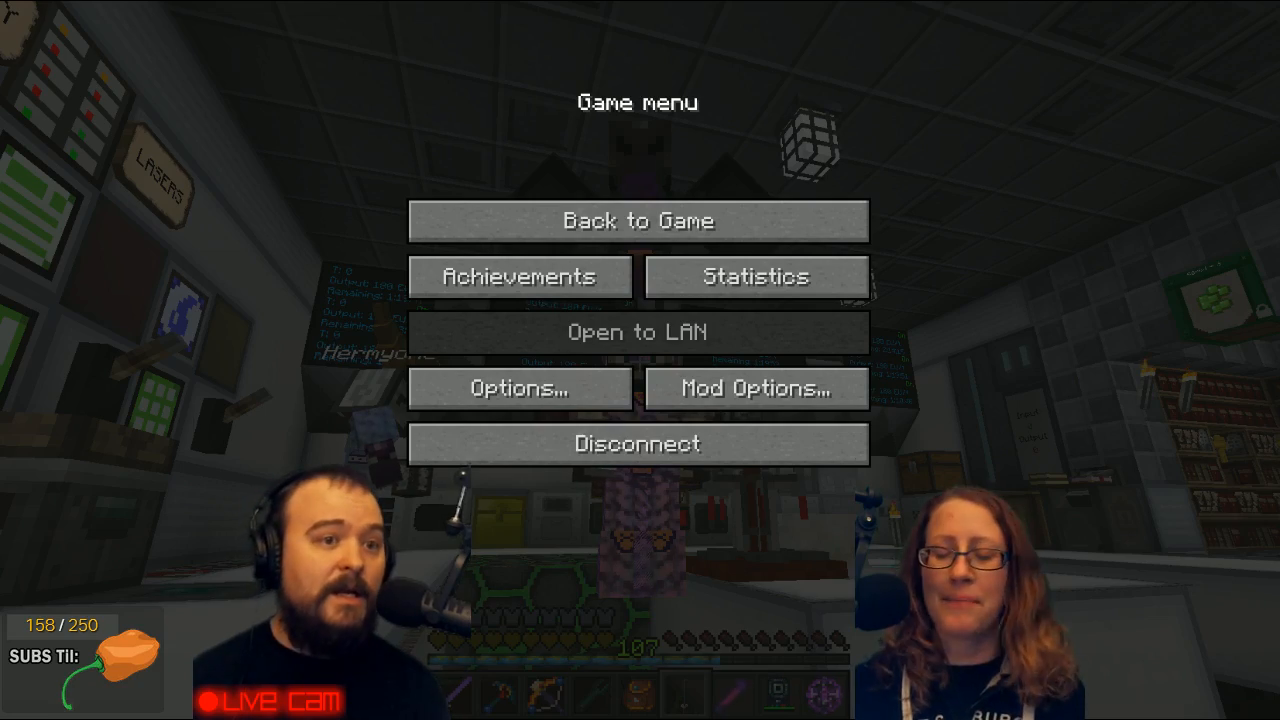
left_click(636, 220)
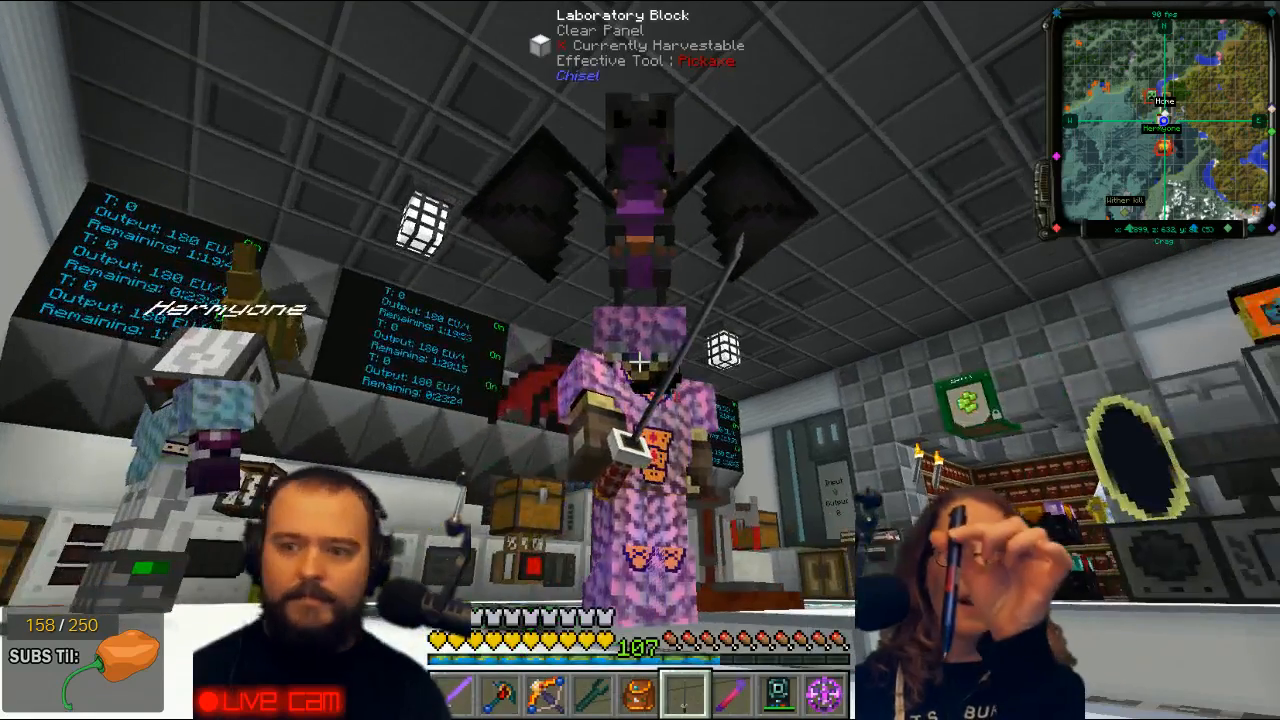